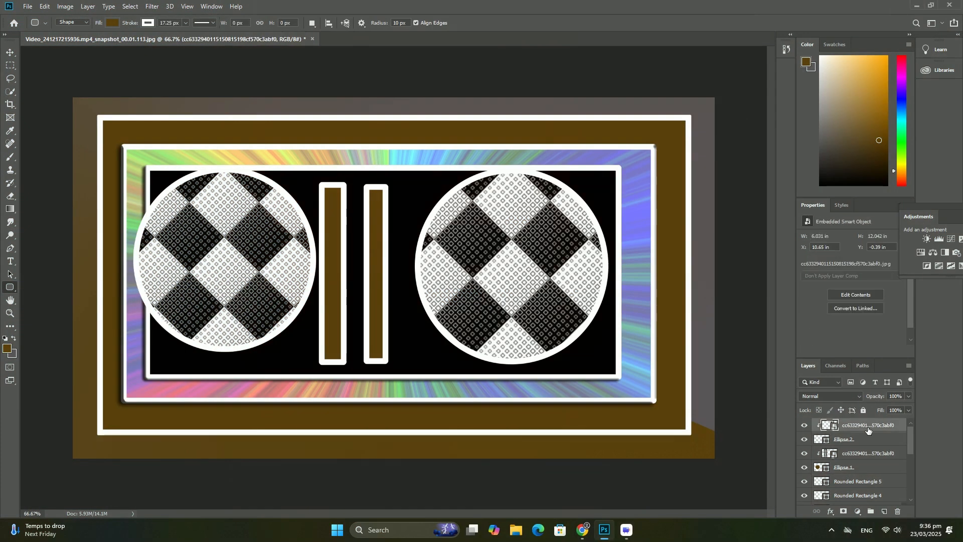
Clip the dark geometric pattern image to Shape 1 with Create Clipping Mask.
left_click(868, 426)
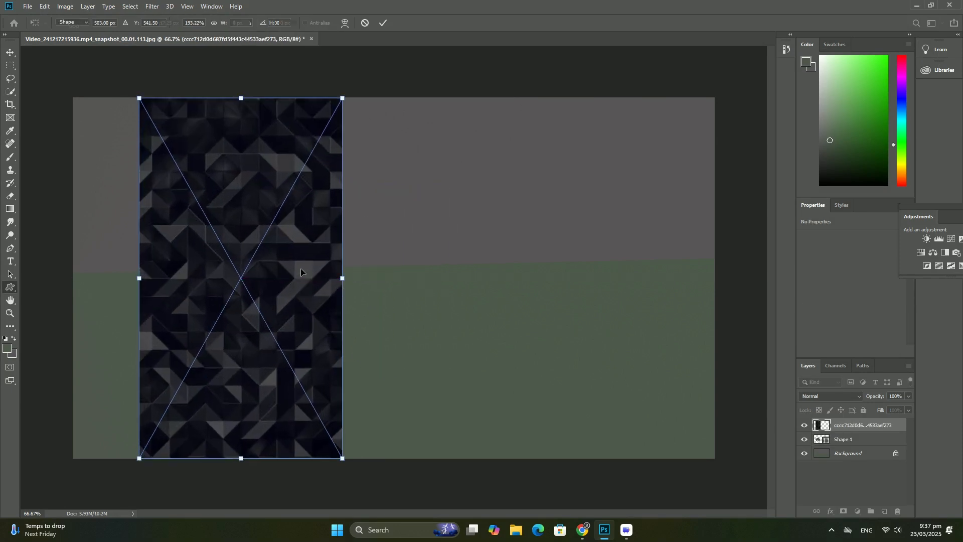
right_click(873, 425)
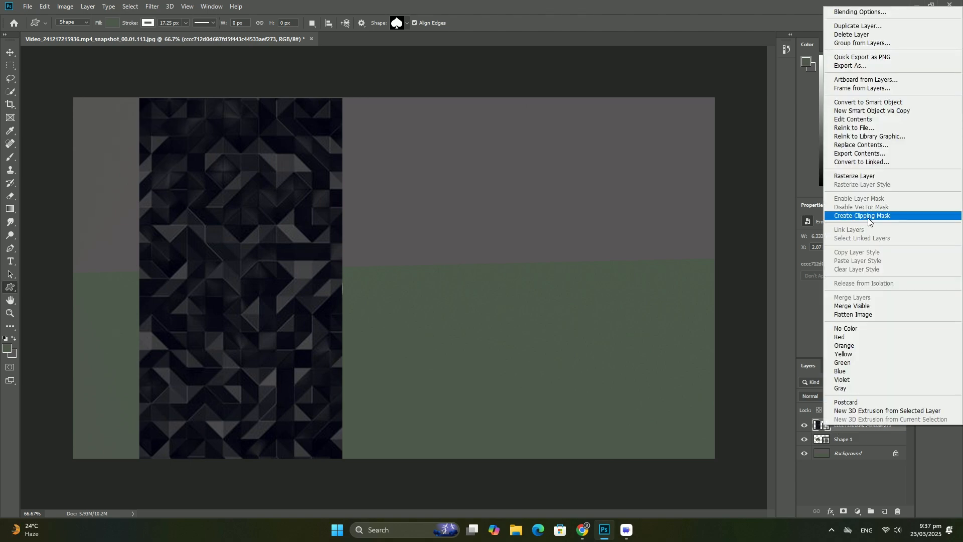
left_click(862, 216)
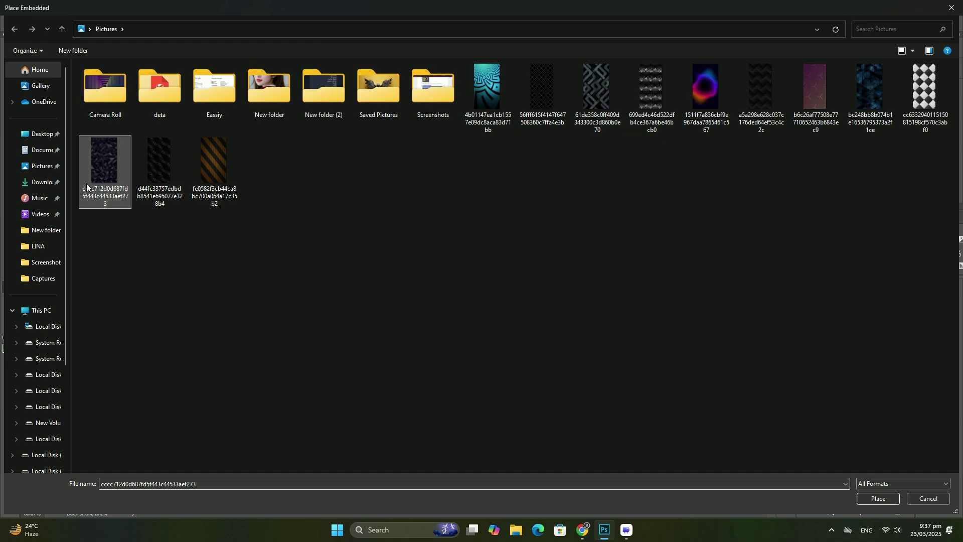
Place a second copy of the pattern image over Shape 2.
left_click(877, 498)
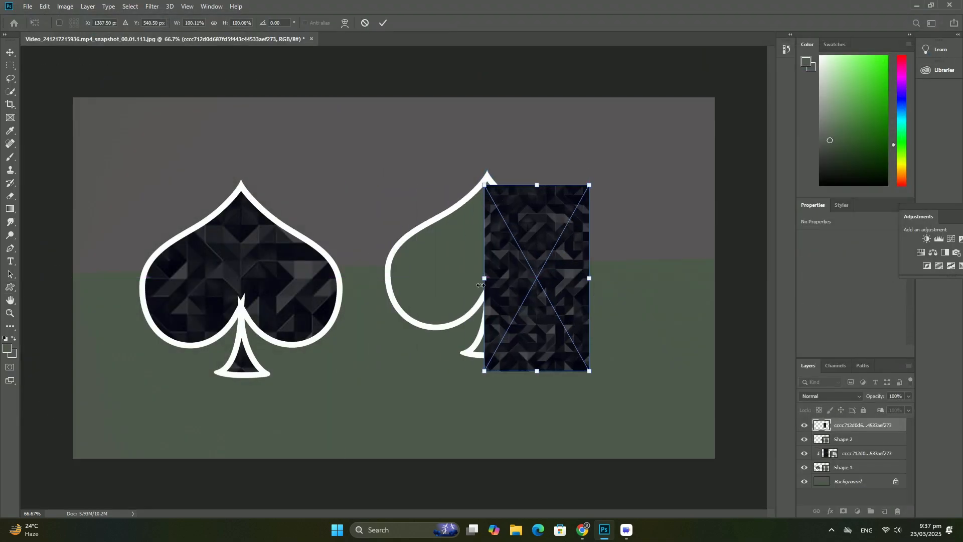